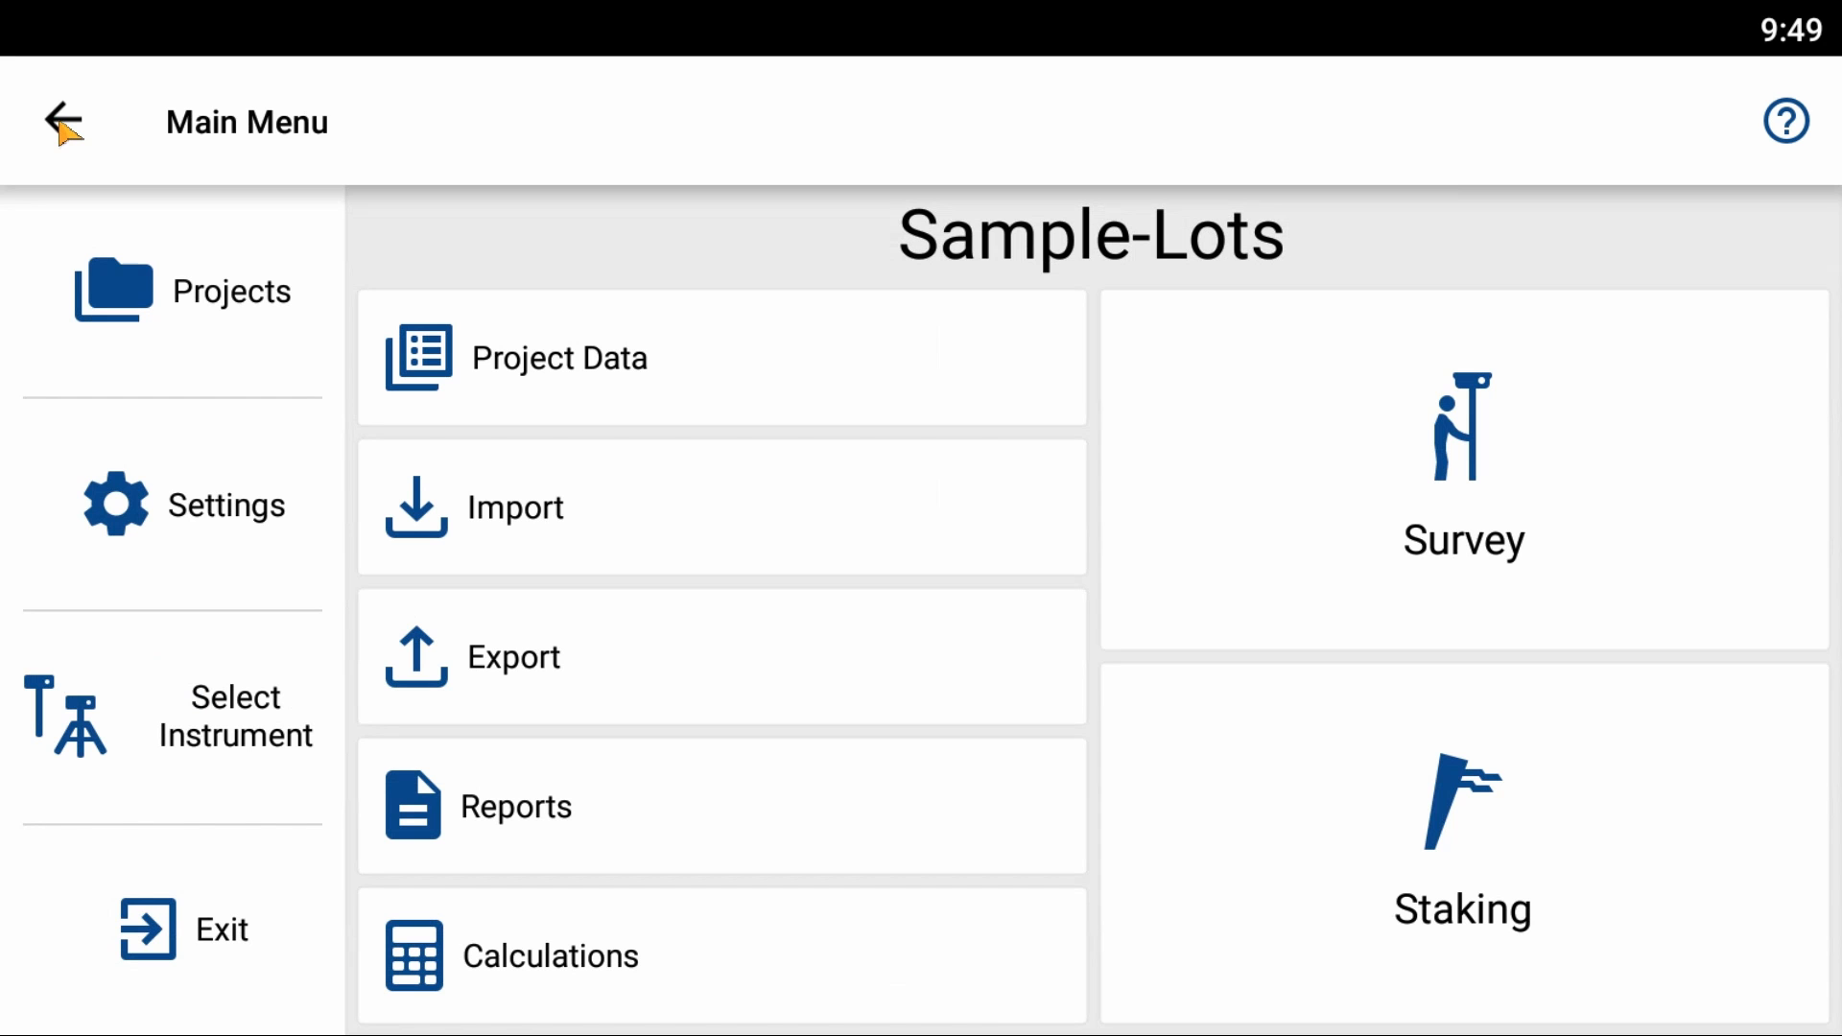
pyautogui.moveTo(499, 668)
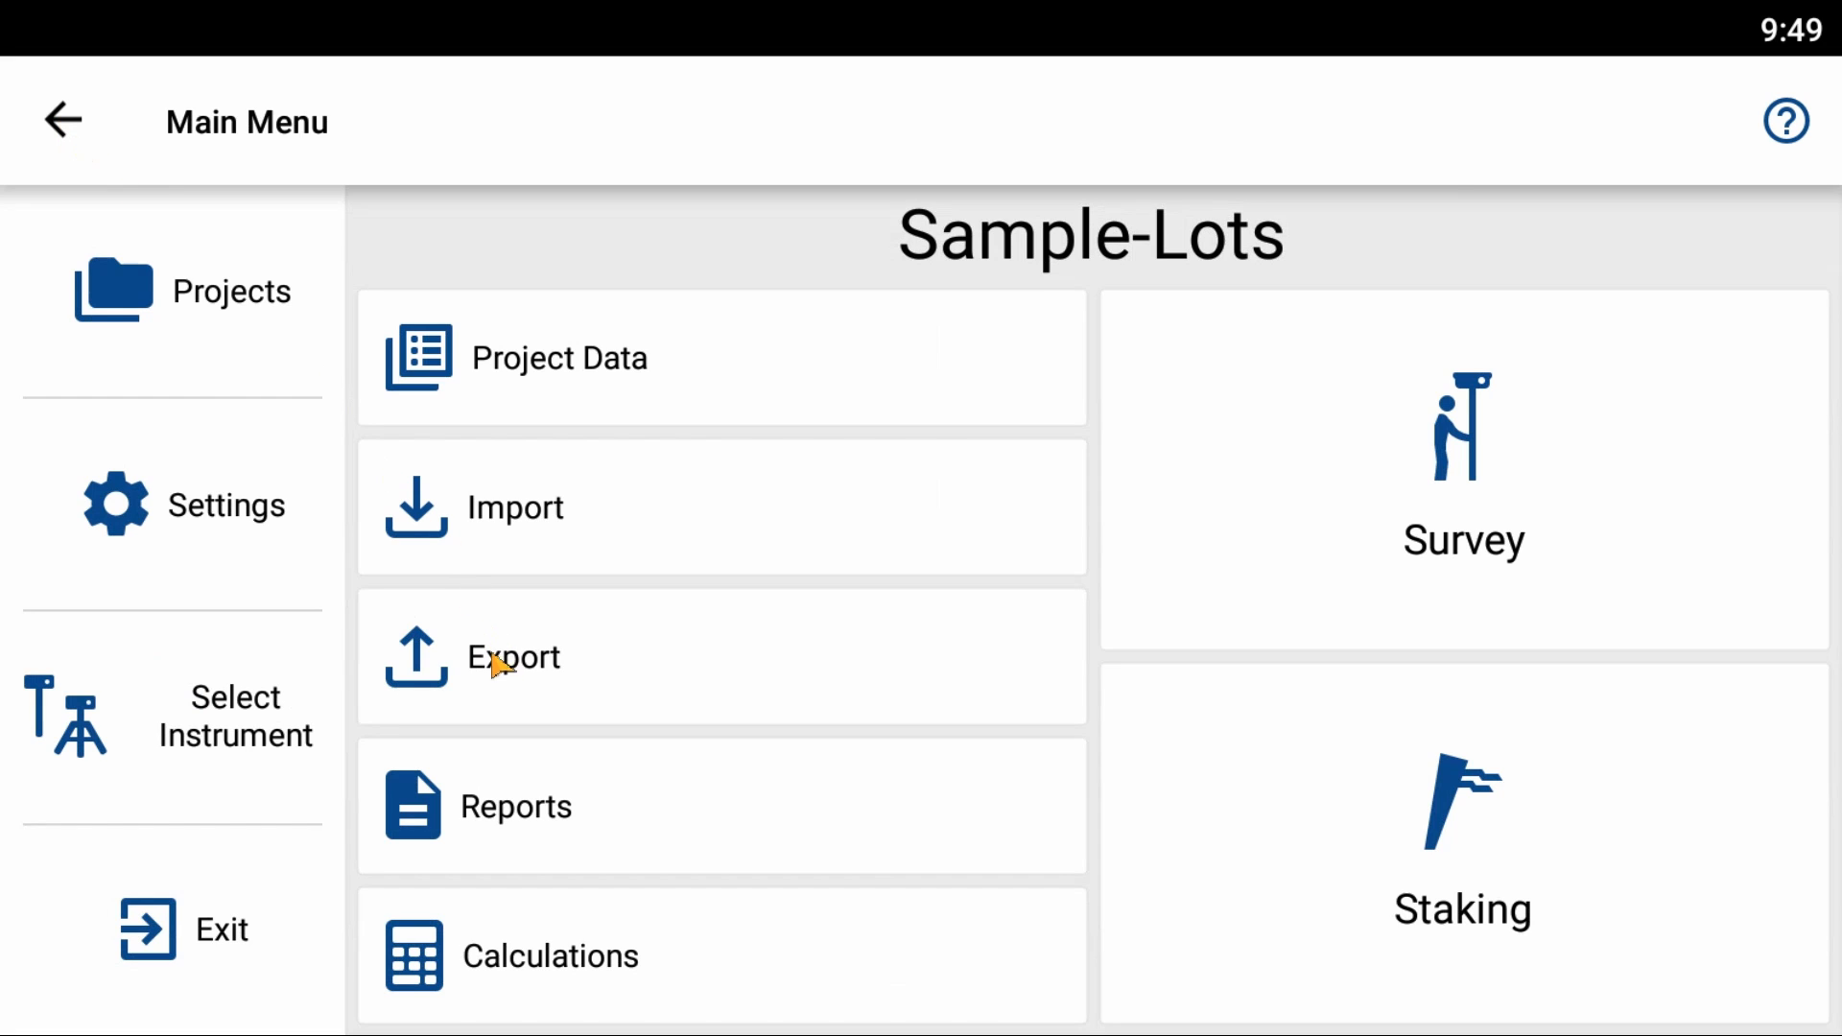
# Reach the Export settings for Sample-Lots and list the available export file types.
pyautogui.click(512, 656)
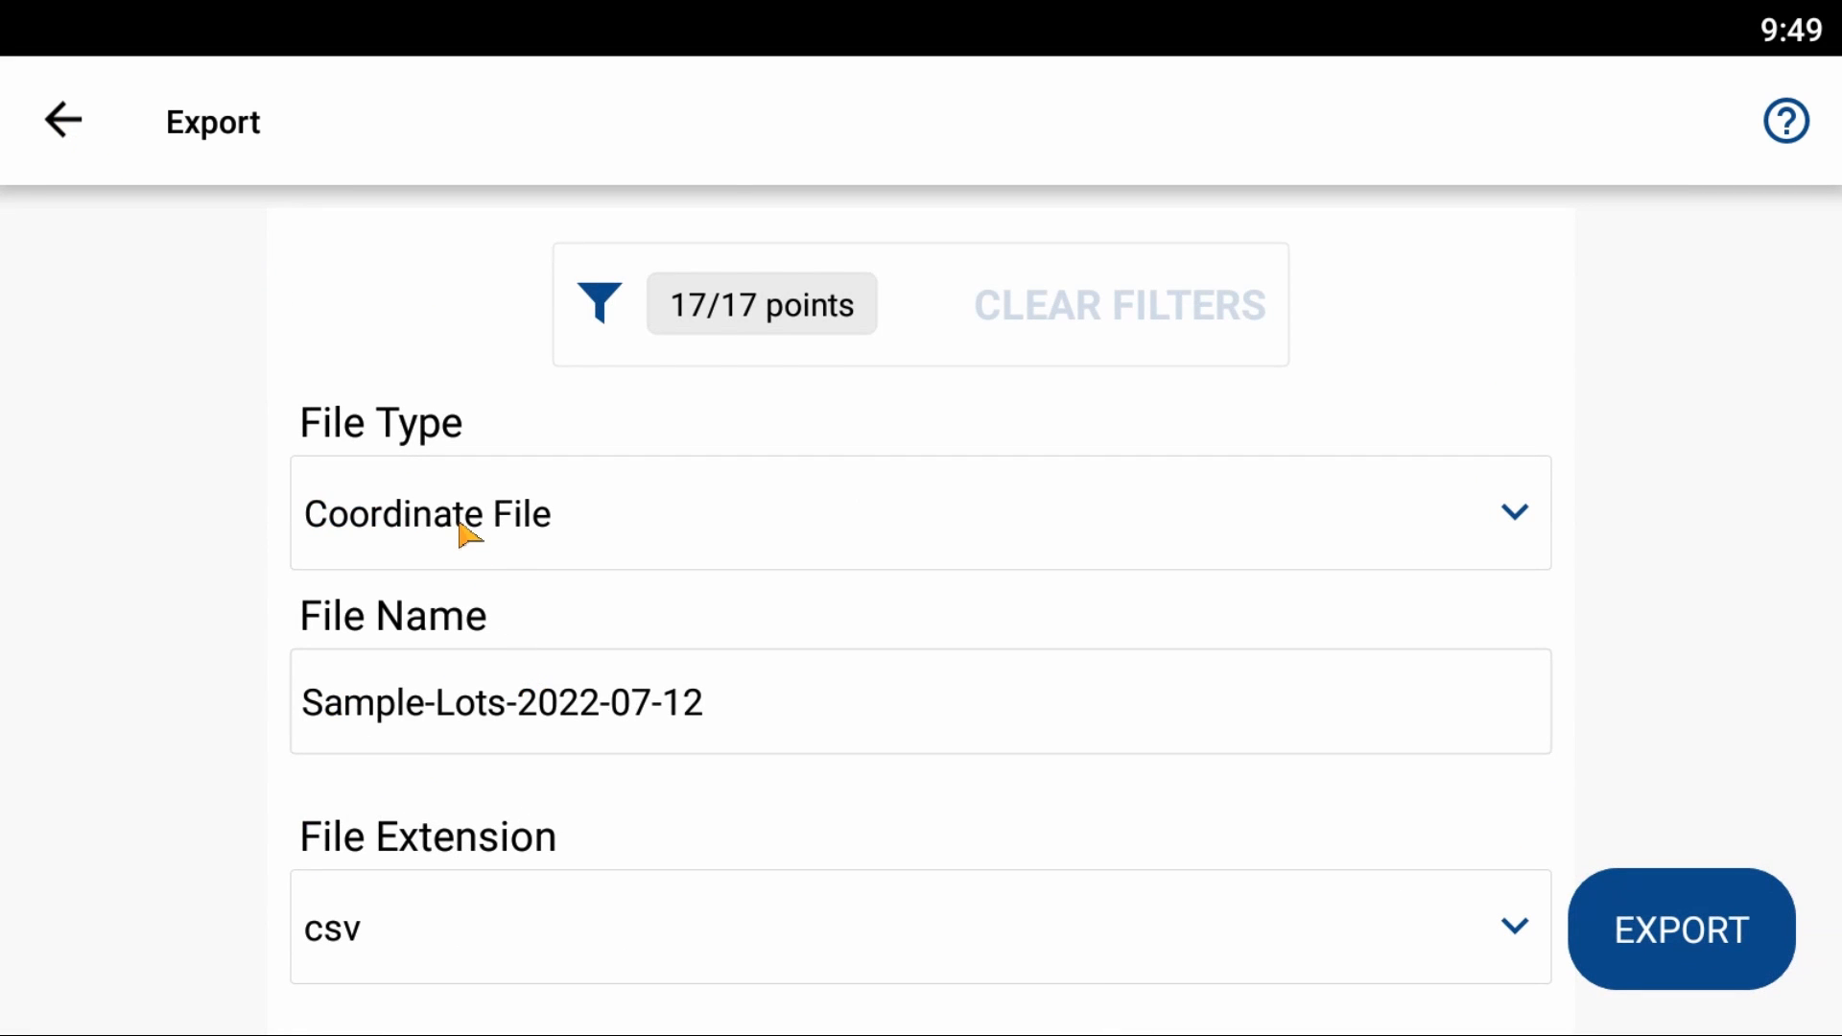
pyautogui.click(920, 512)
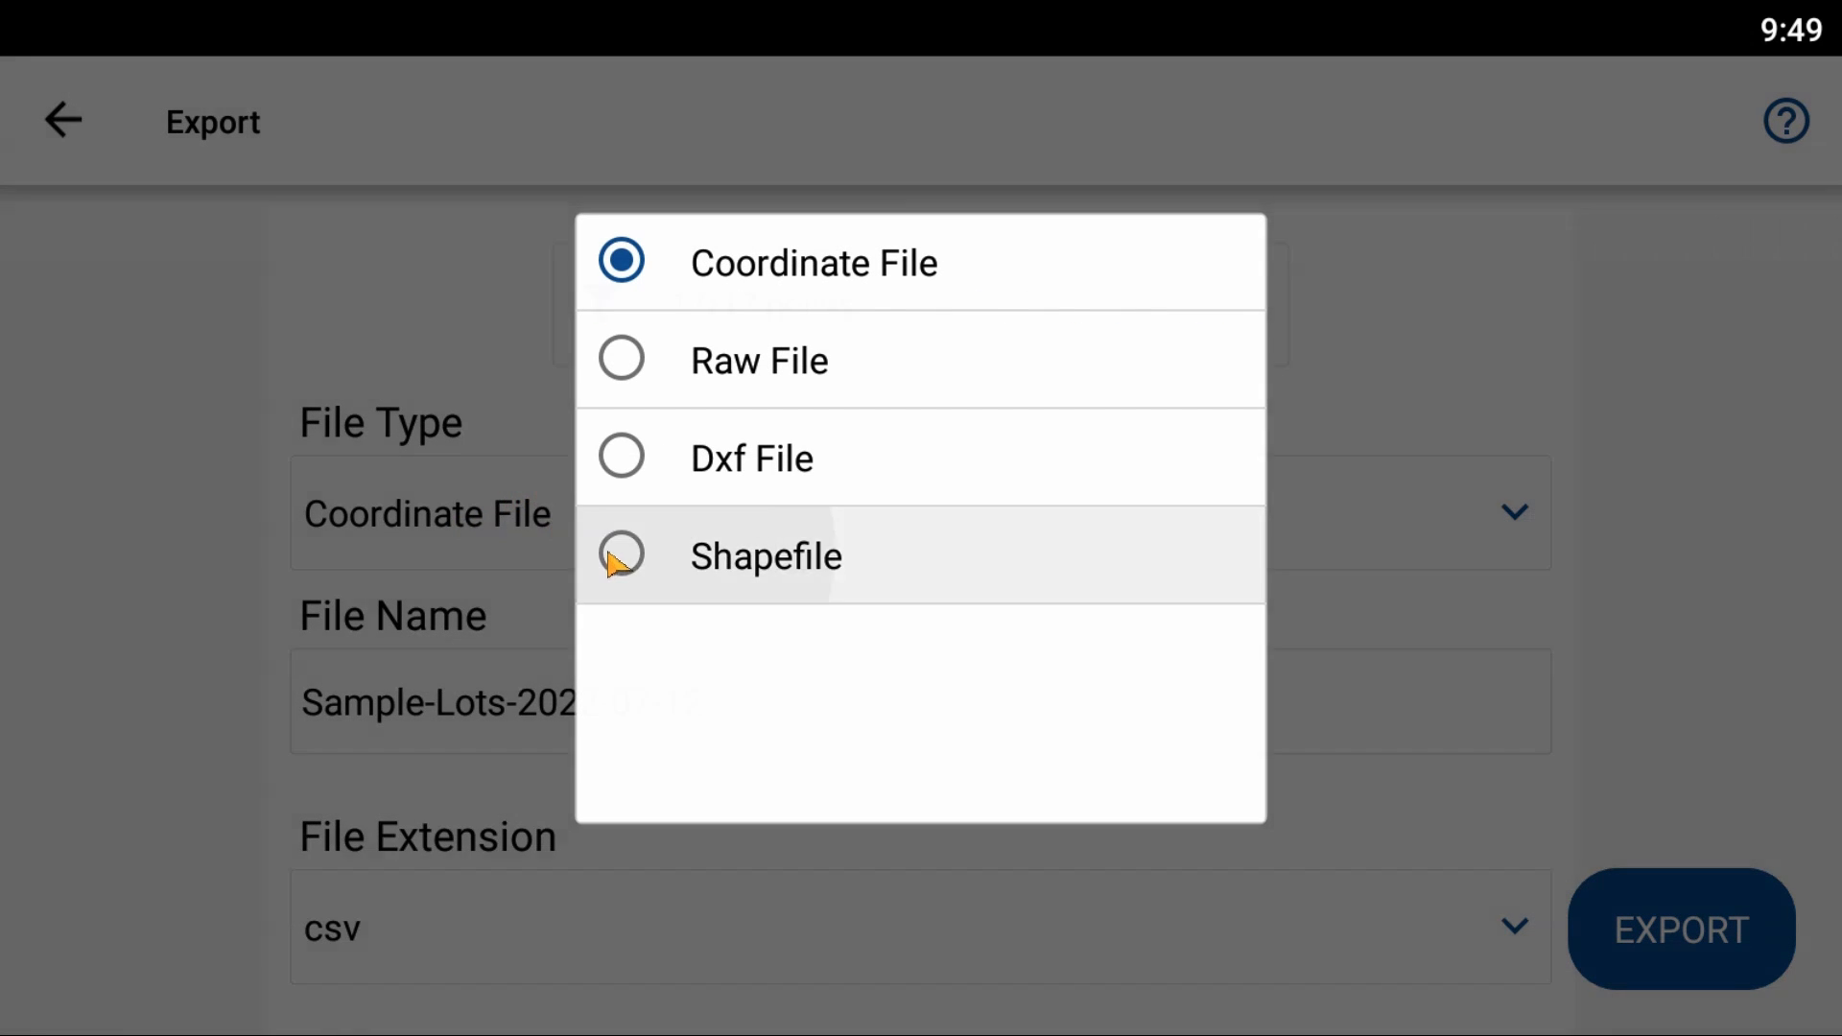
# Export as Shapefile with the Survey_Point and Survey_Line layers included, producing SurvPnt.zip.
pyautogui.click(765, 557)
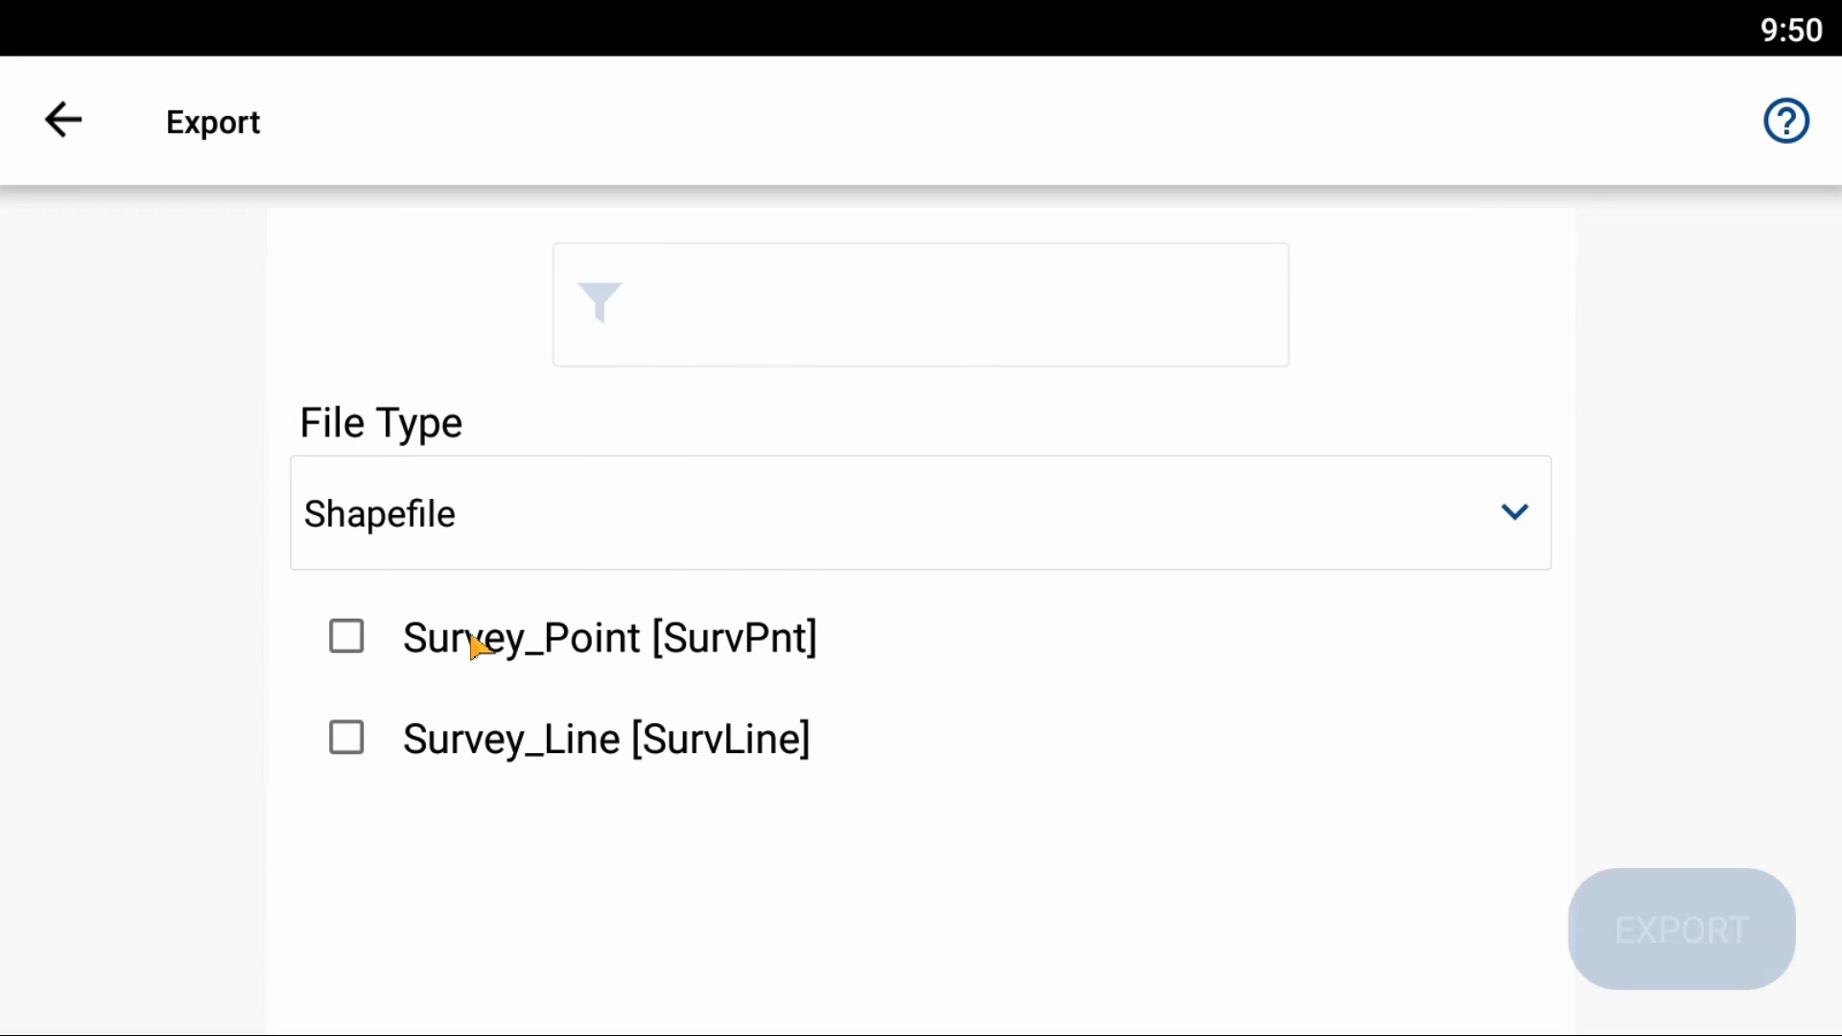
pyautogui.click(345, 739)
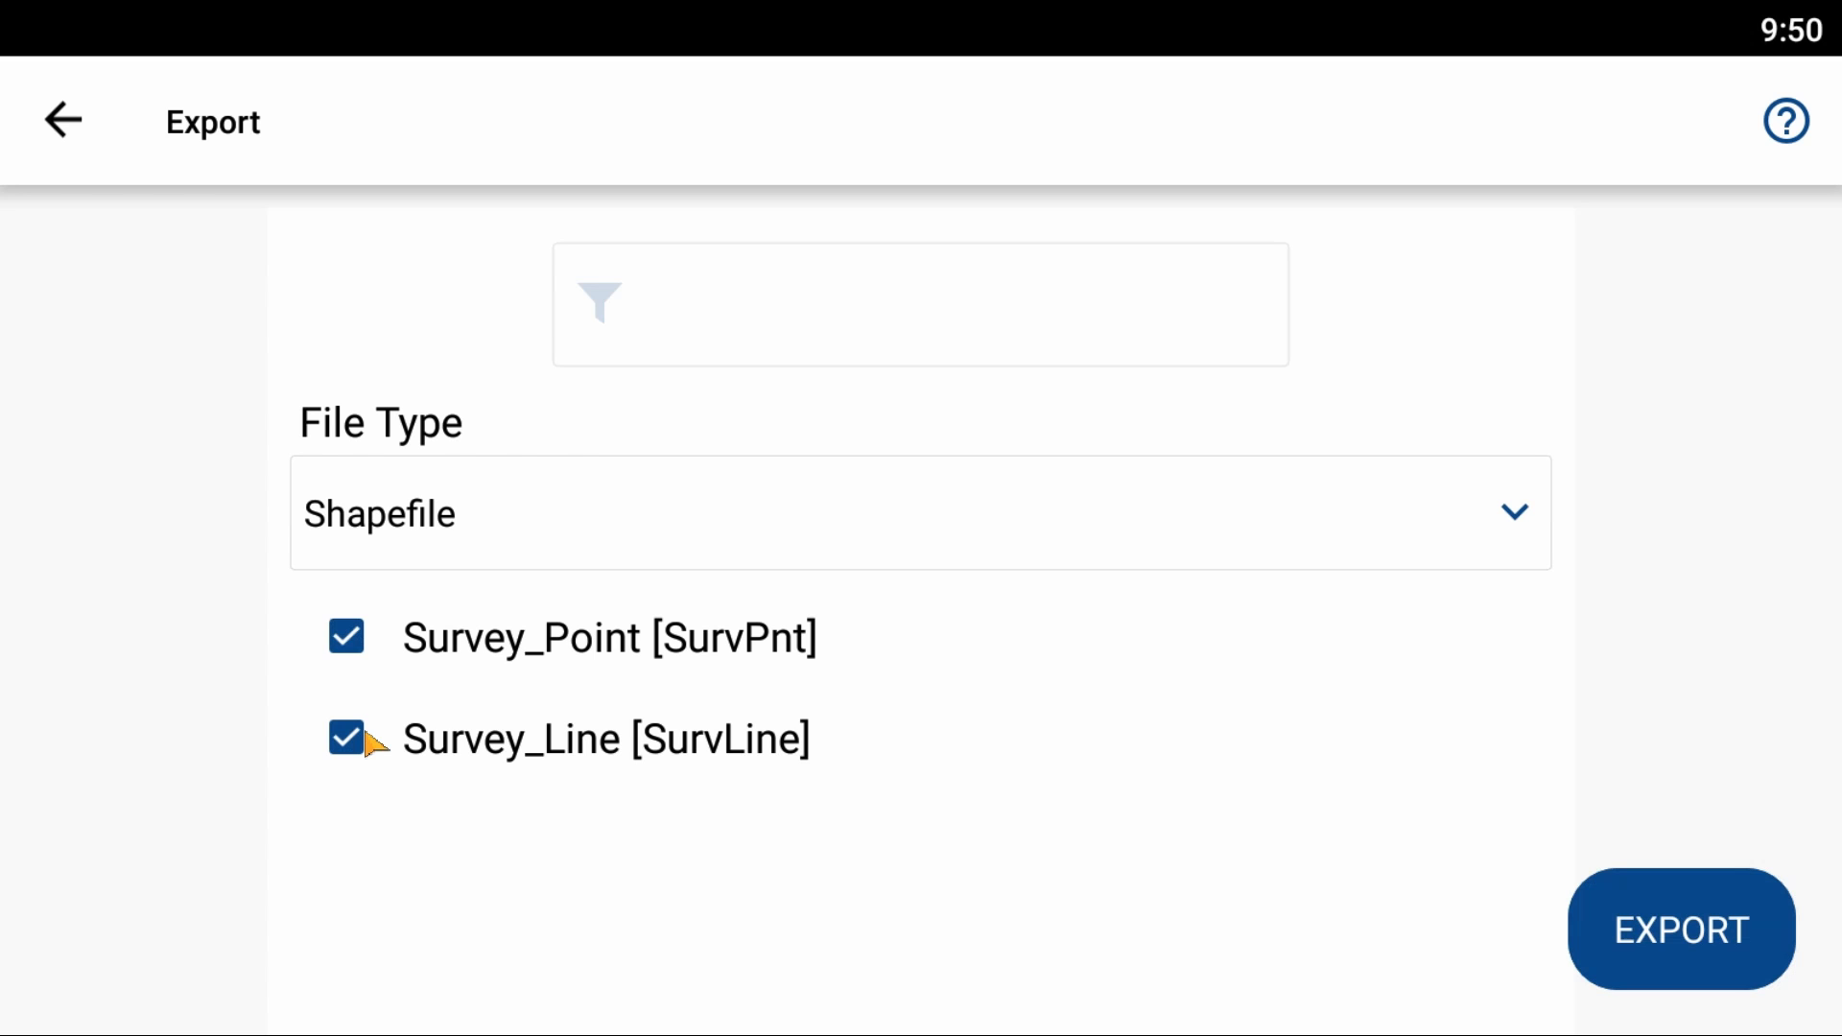
pyautogui.moveTo(992, 792)
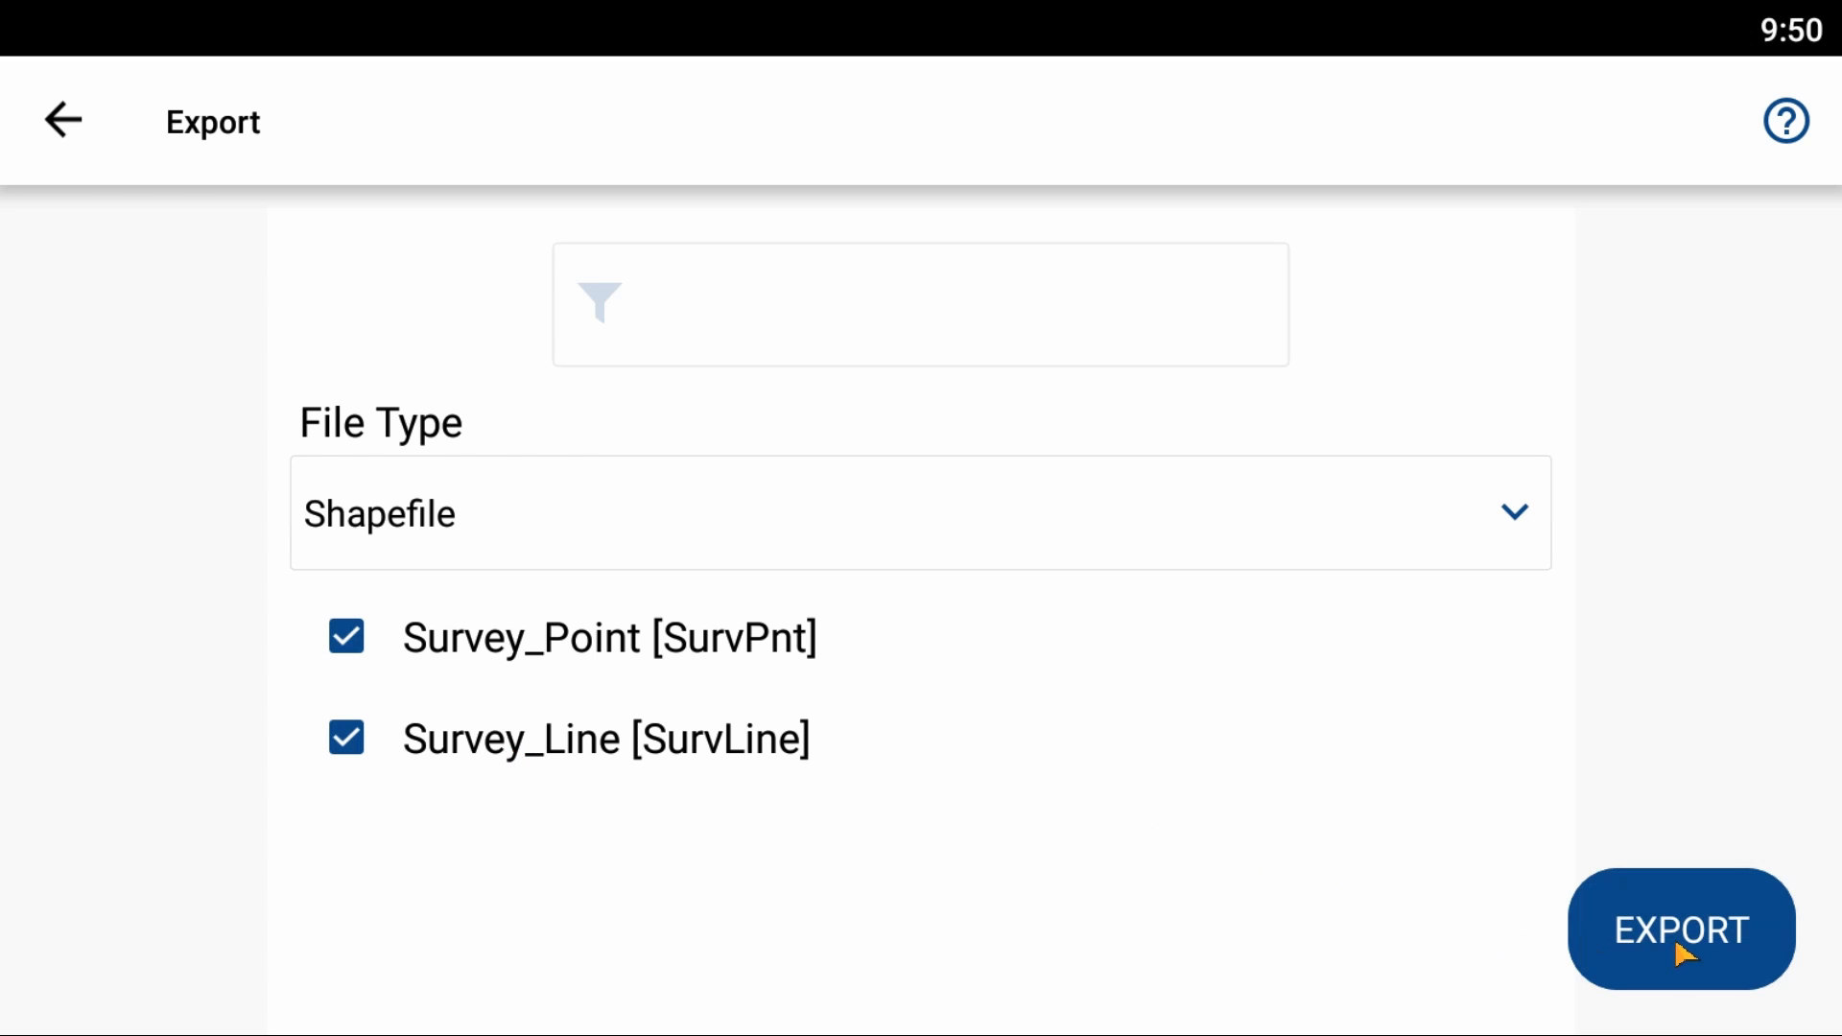
pyautogui.click(1681, 929)
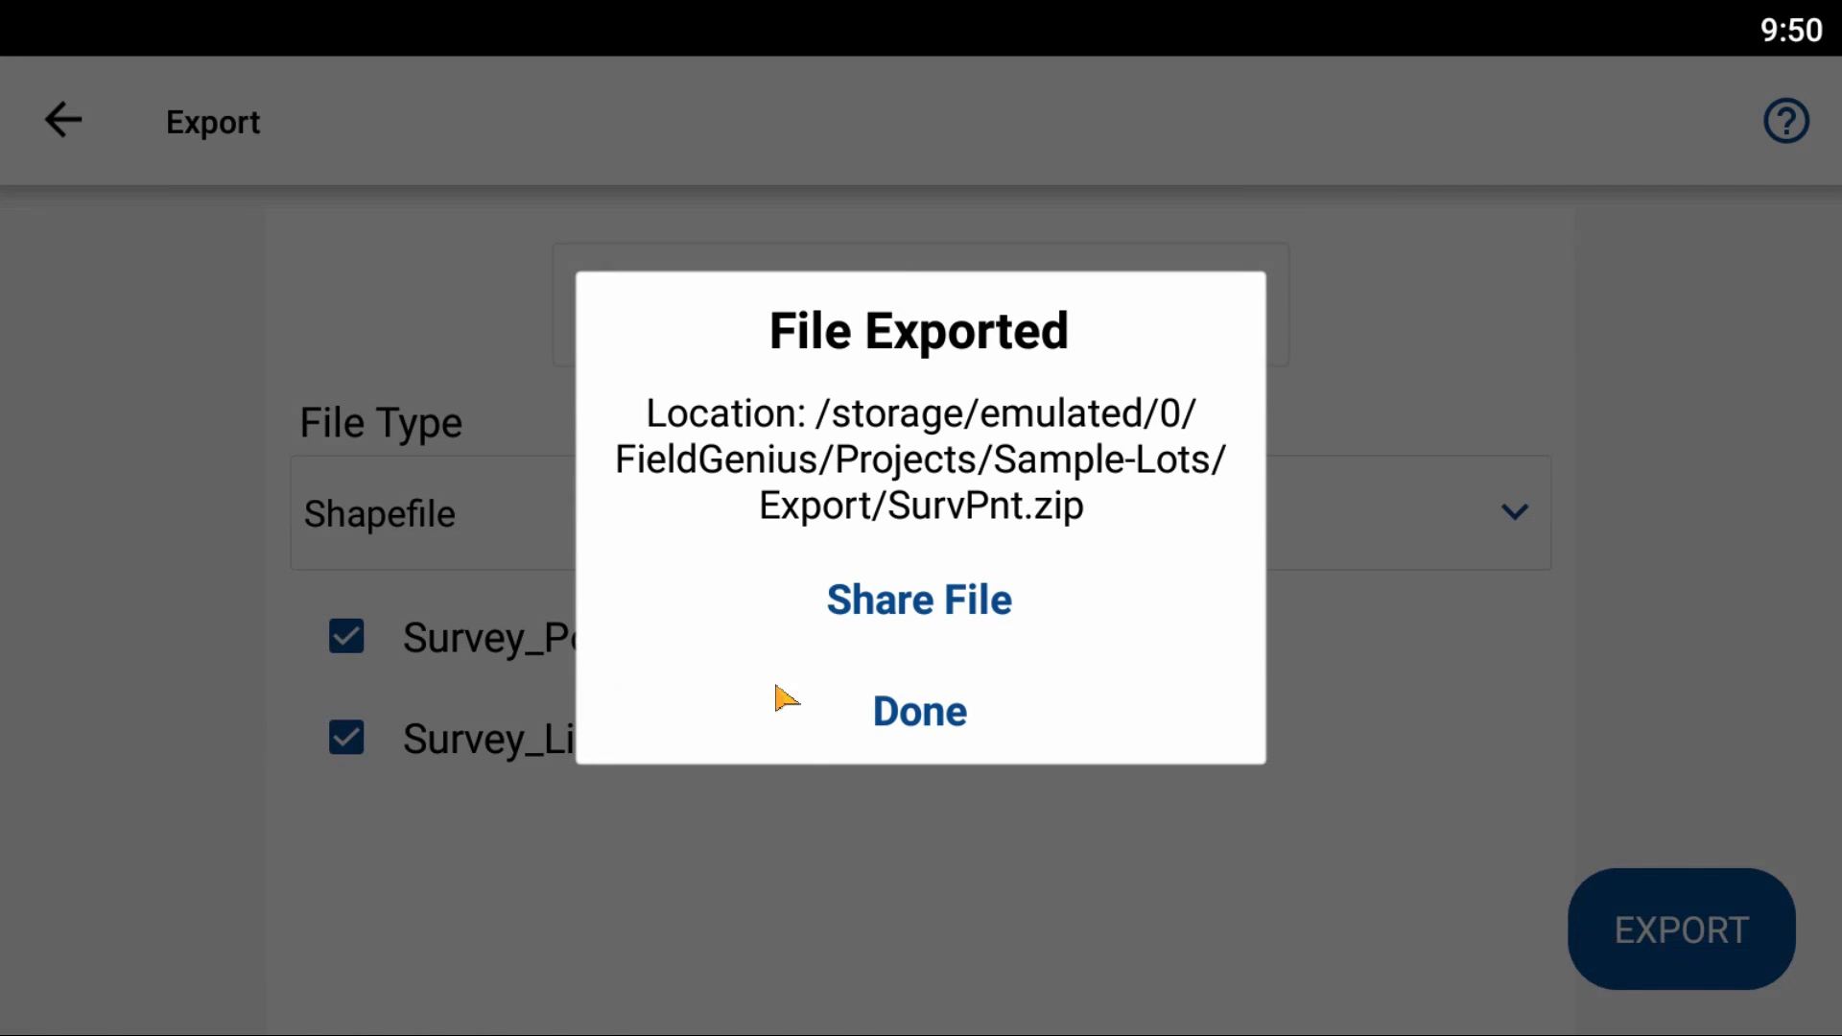
pyautogui.moveTo(919, 723)
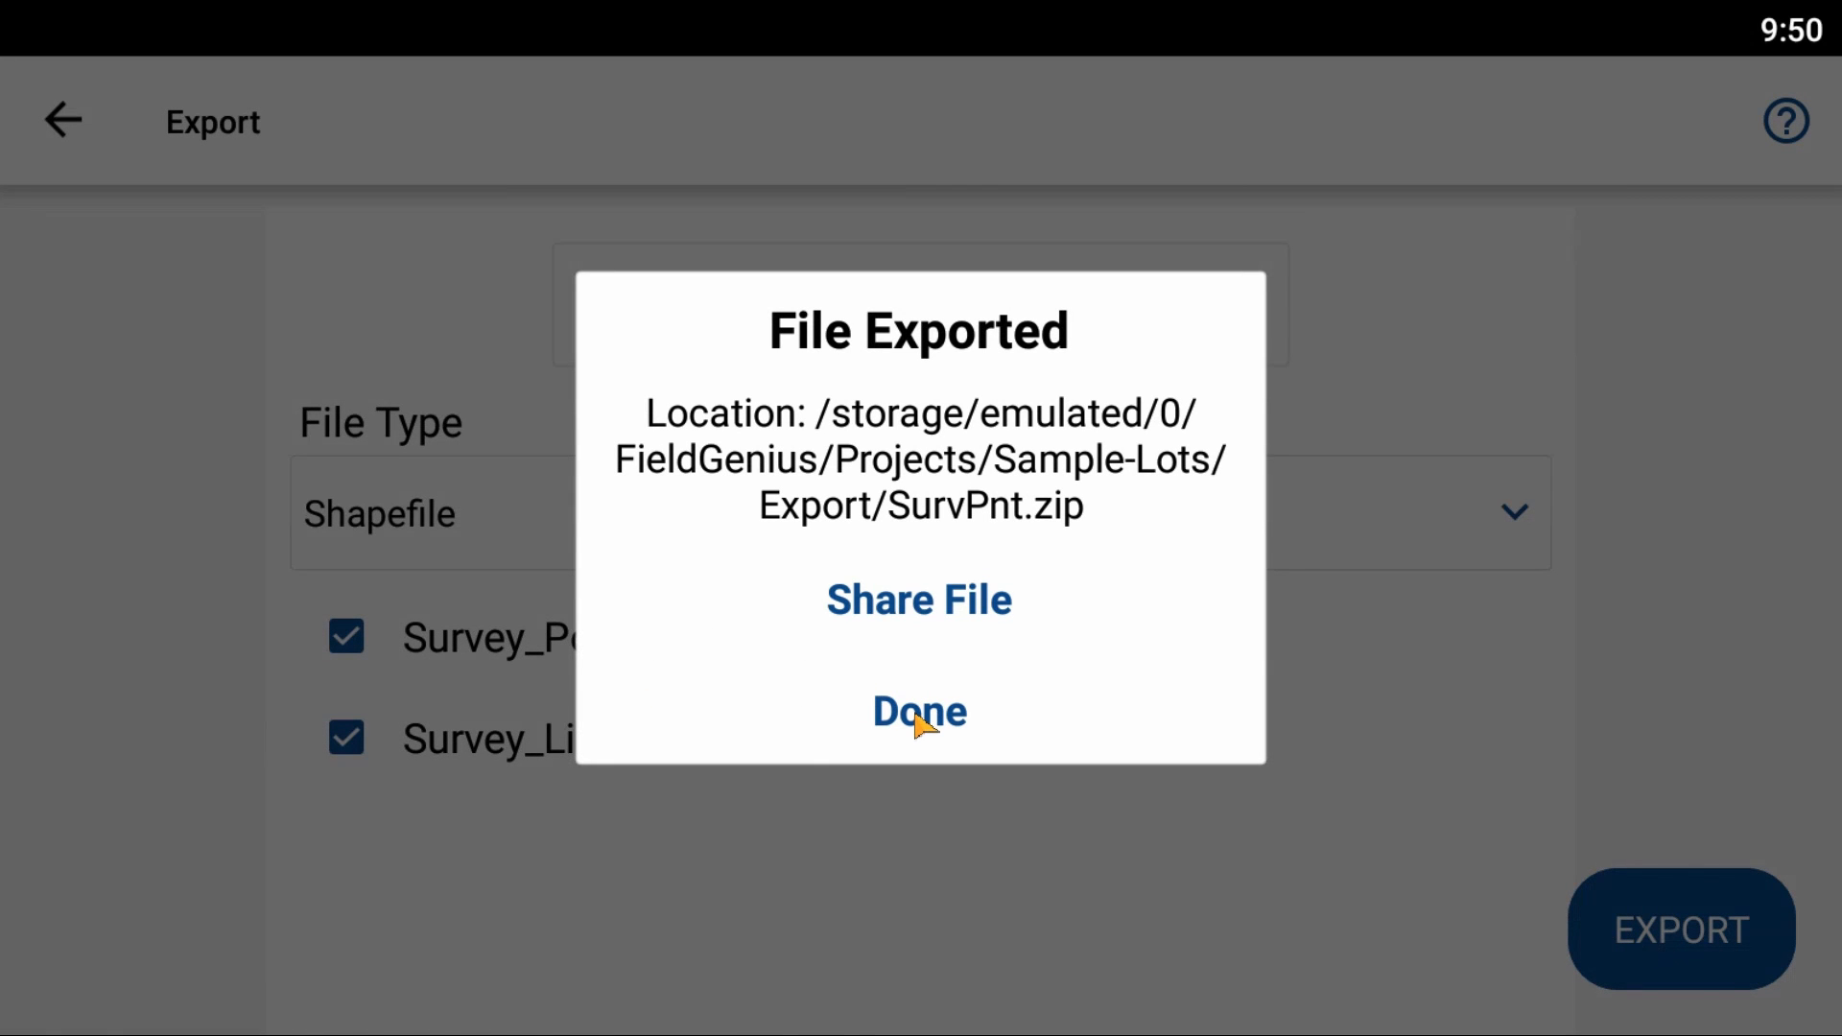